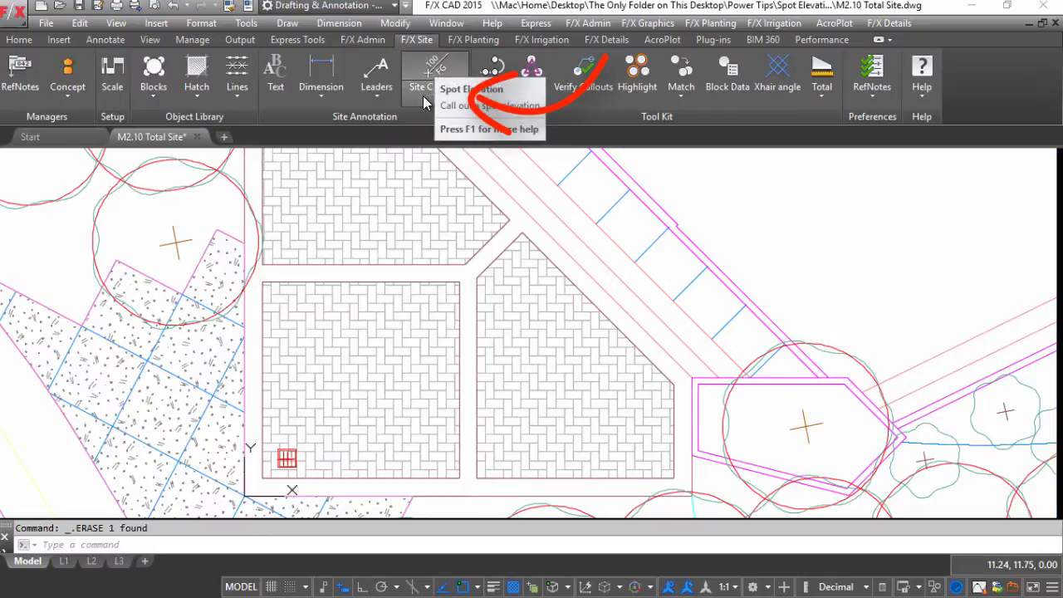
Step: Start the Spot Elevation callout from the Site Callouts list
left_click(435, 80)
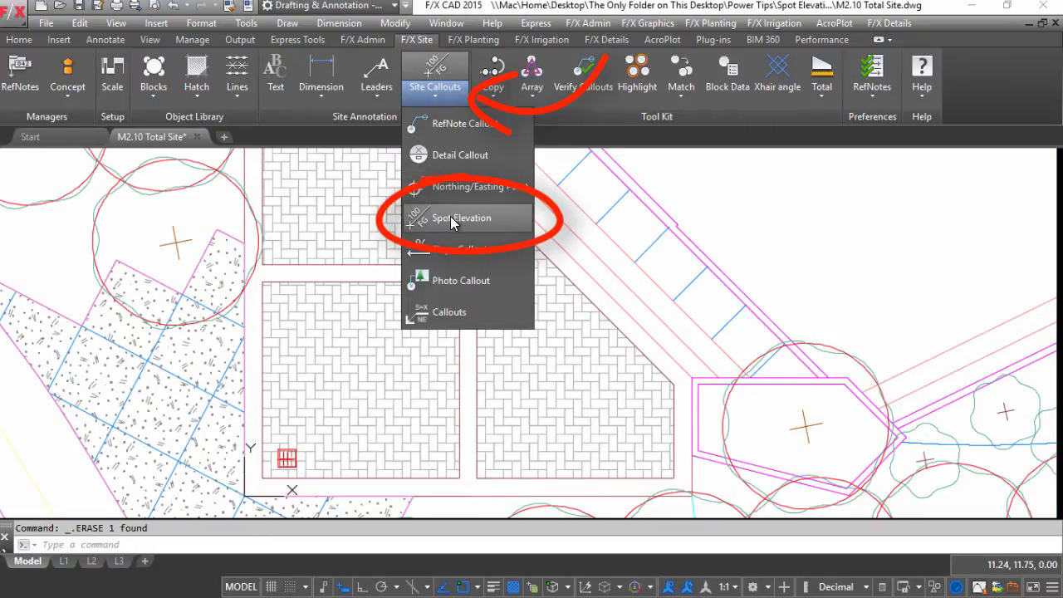
left_click(462, 217)
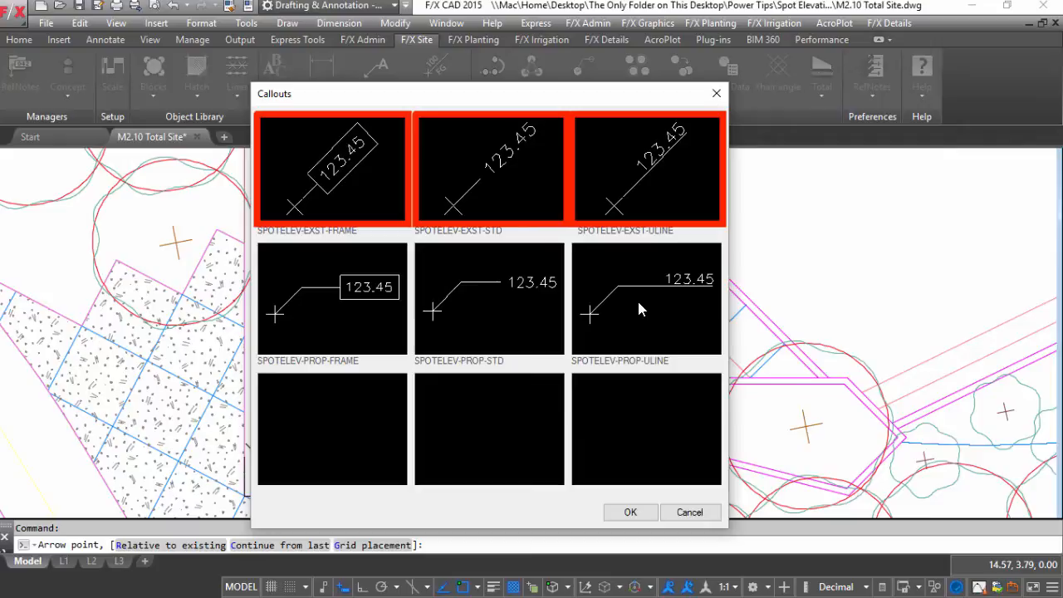
Step: Place a 125.52 spot elevation callout at the right corner of the paved area
left_click(631, 512)
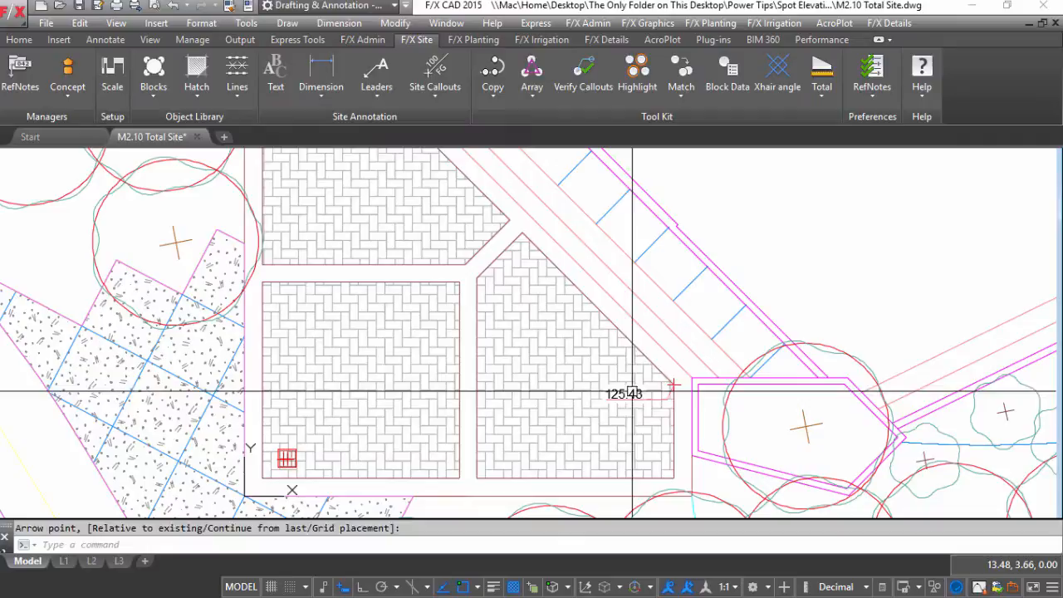
double_click(625, 393)
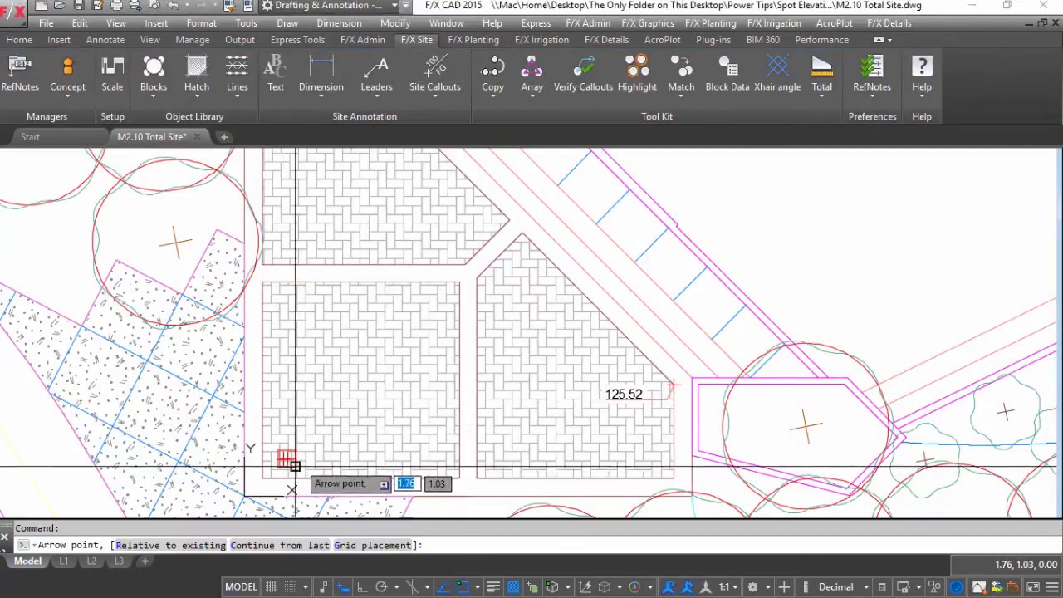
Step: Label the lower-left drain 125.50 RIM, 123.36 N INV and 123.12 S INV
left_click(293, 461)
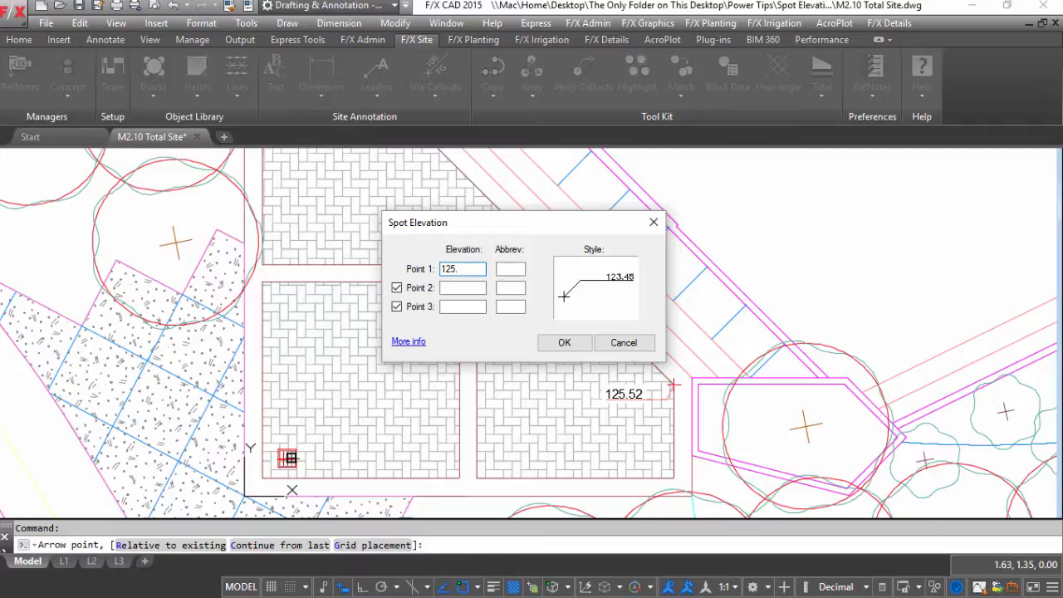
type("RIM")
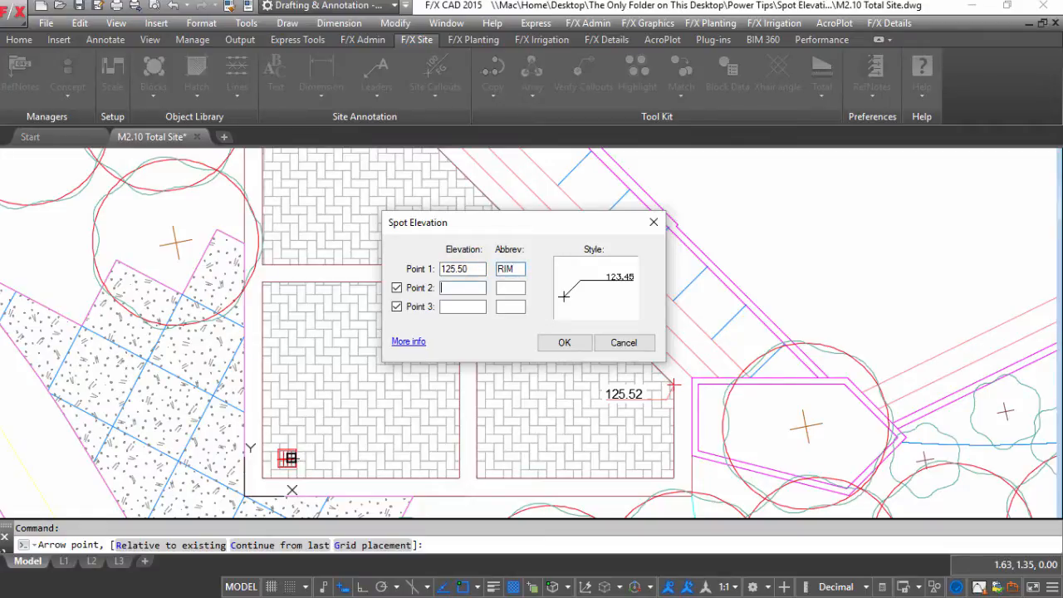
type("123.36")
left_click(510, 287)
type("N INV")
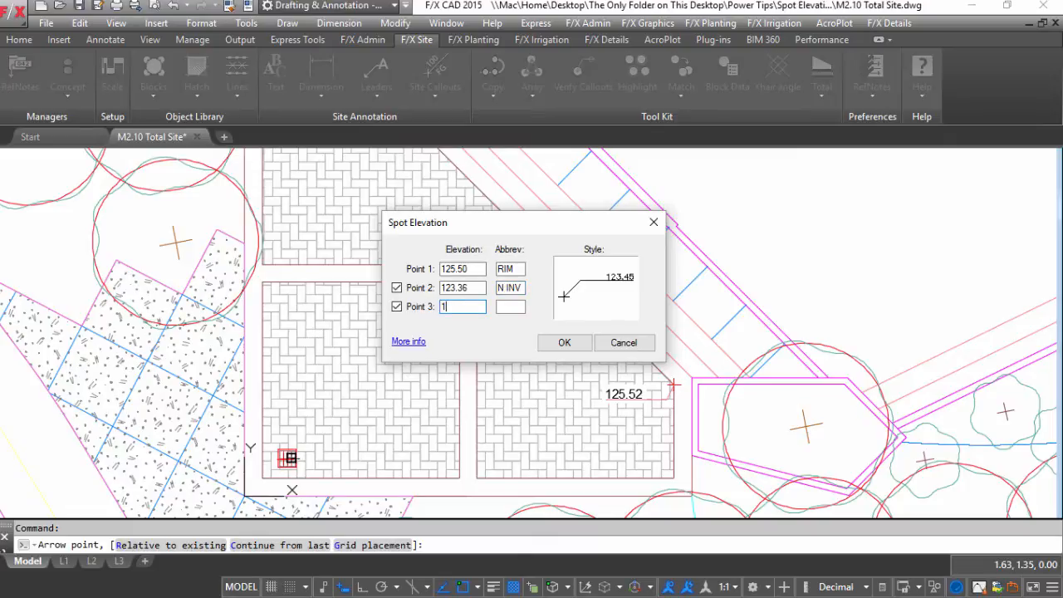
type("123.12")
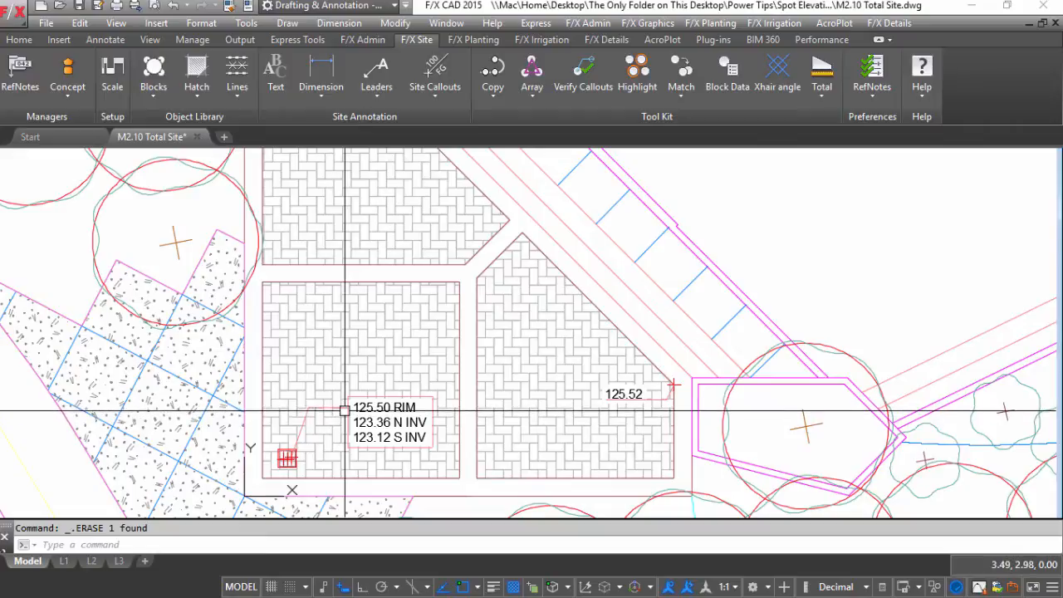
mouse_move(673, 384)
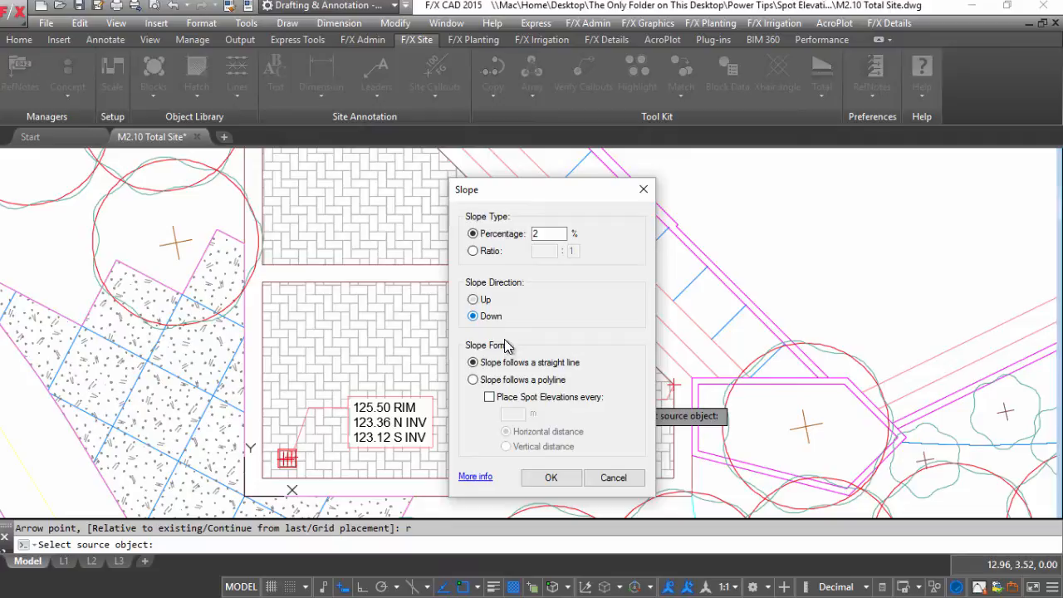
Step: Set a 3.5% upward slope following a polyline with spot elevations every 20
left_click(551, 479)
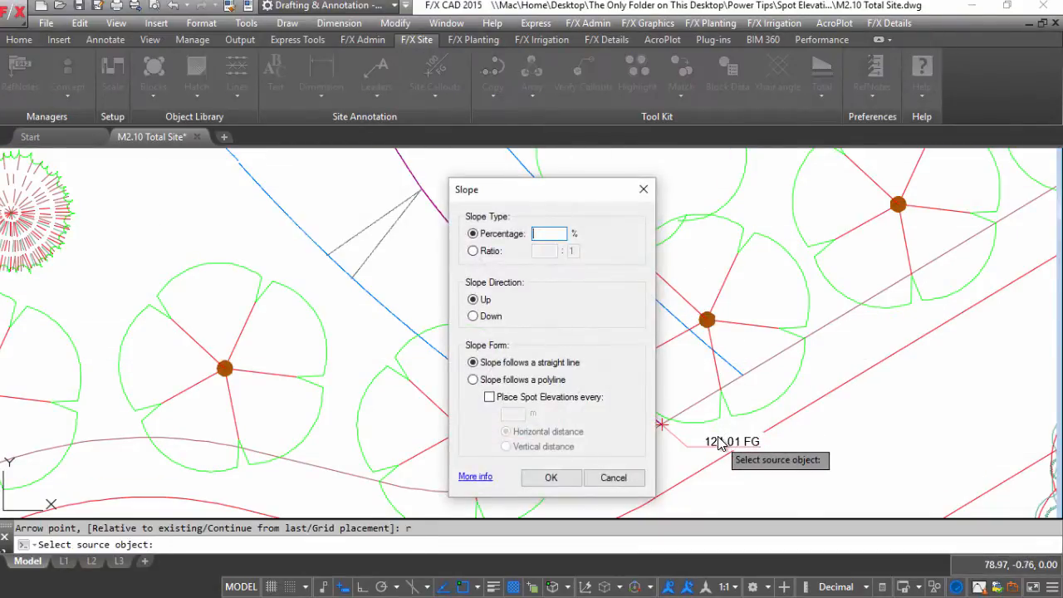
type("3.5")
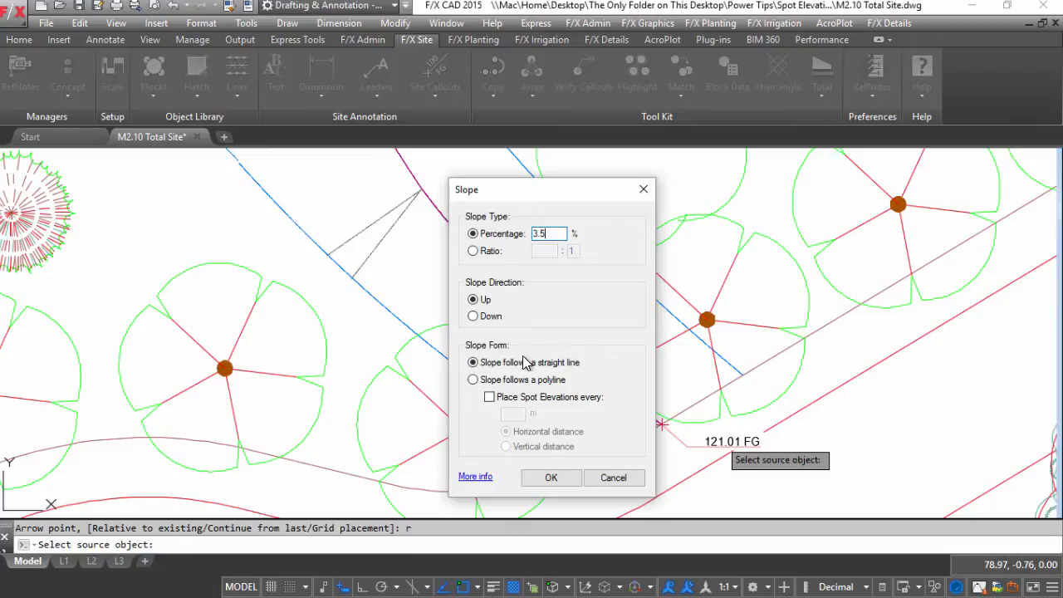
left_click(471, 378)
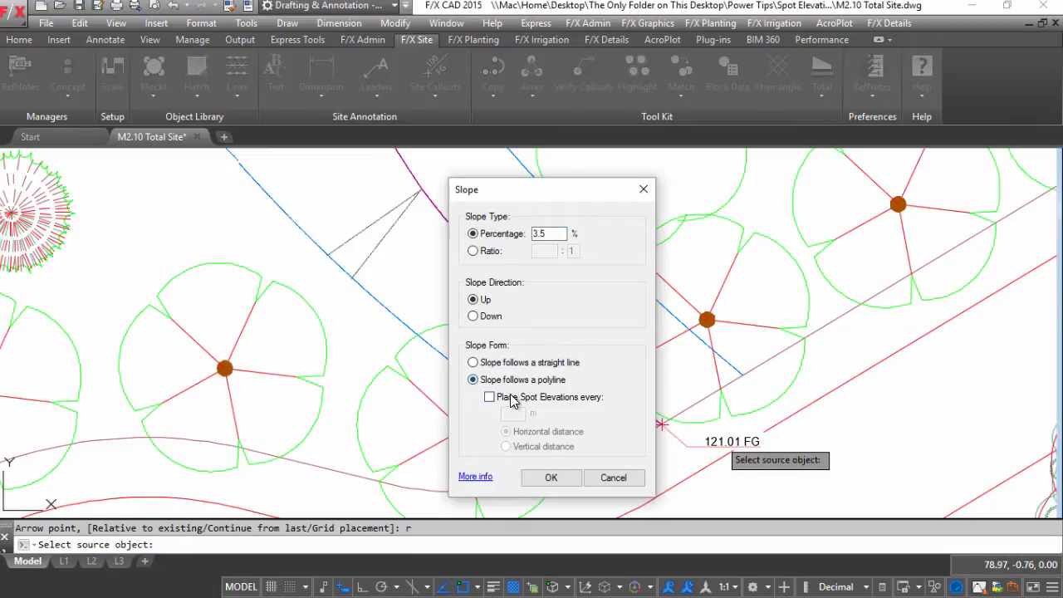
left_click(488, 397)
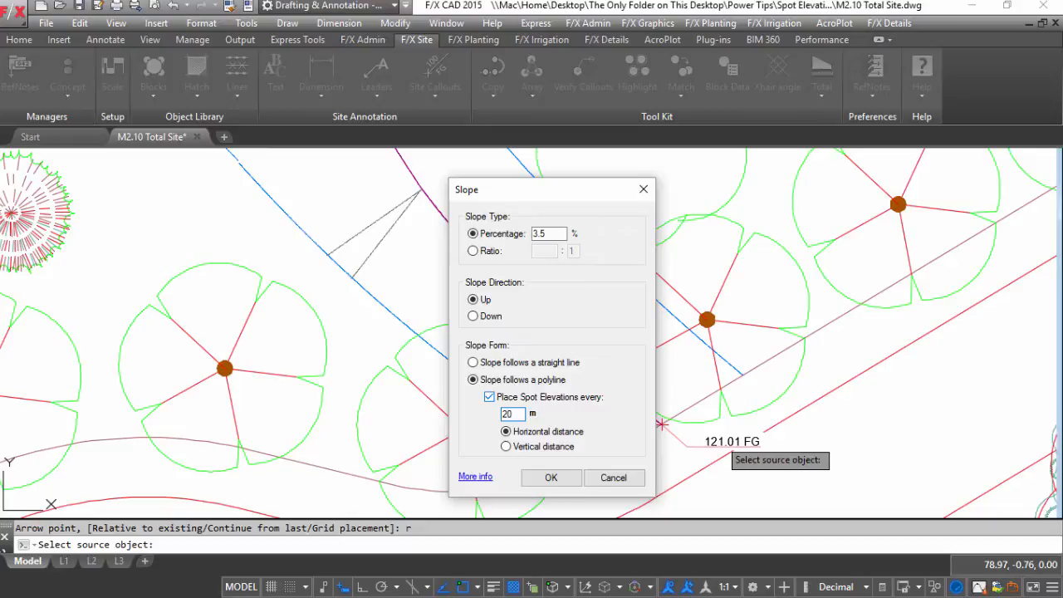
left_click(552, 476)
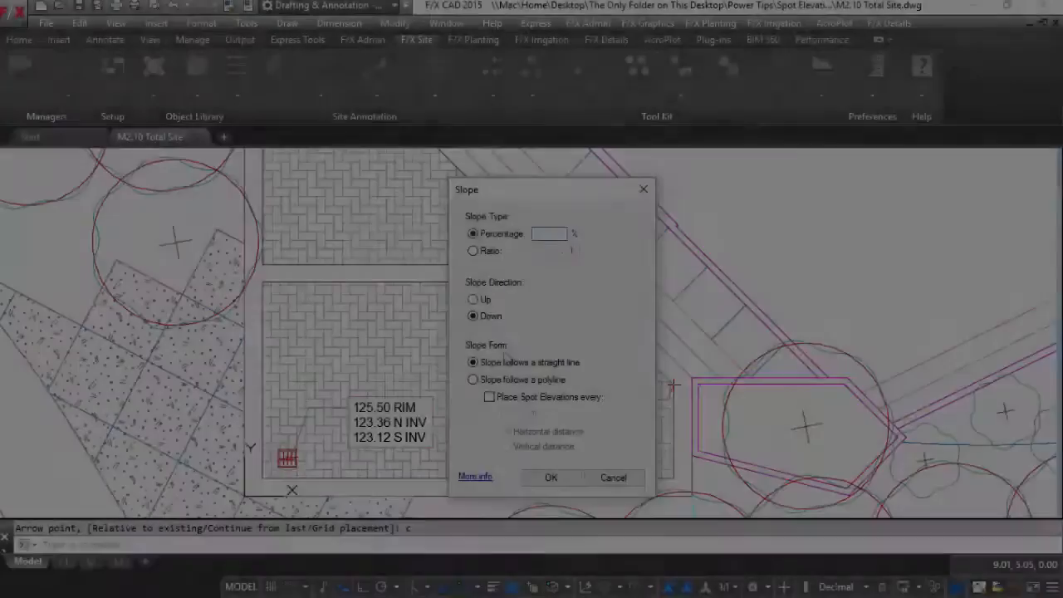
Step: Close the Slope dialog and review insertion scale and length precision in Drawing Units
left_click(551, 478)
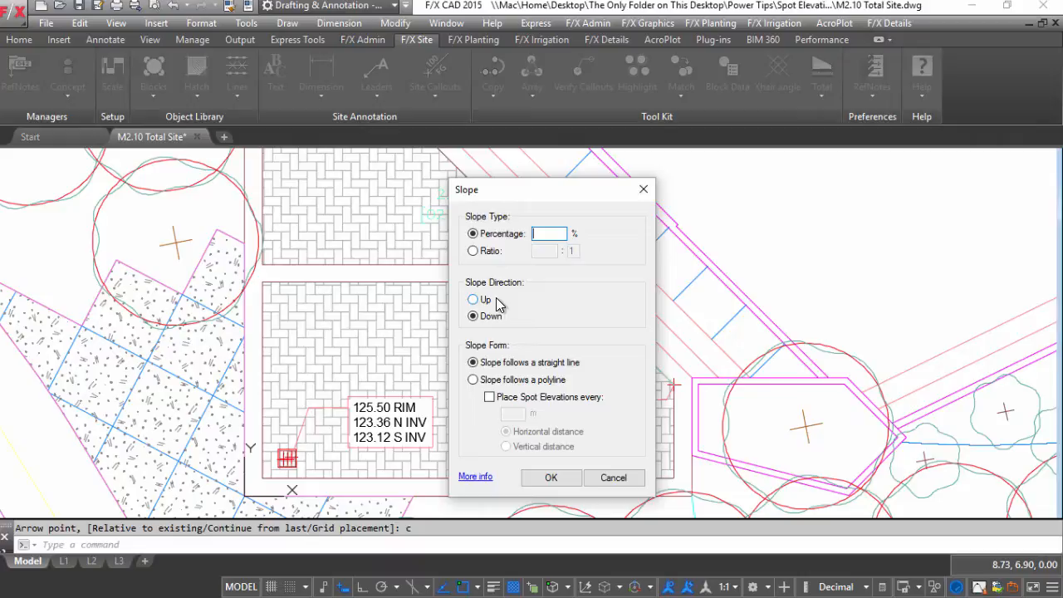
left_click(551, 477)
type("UN")
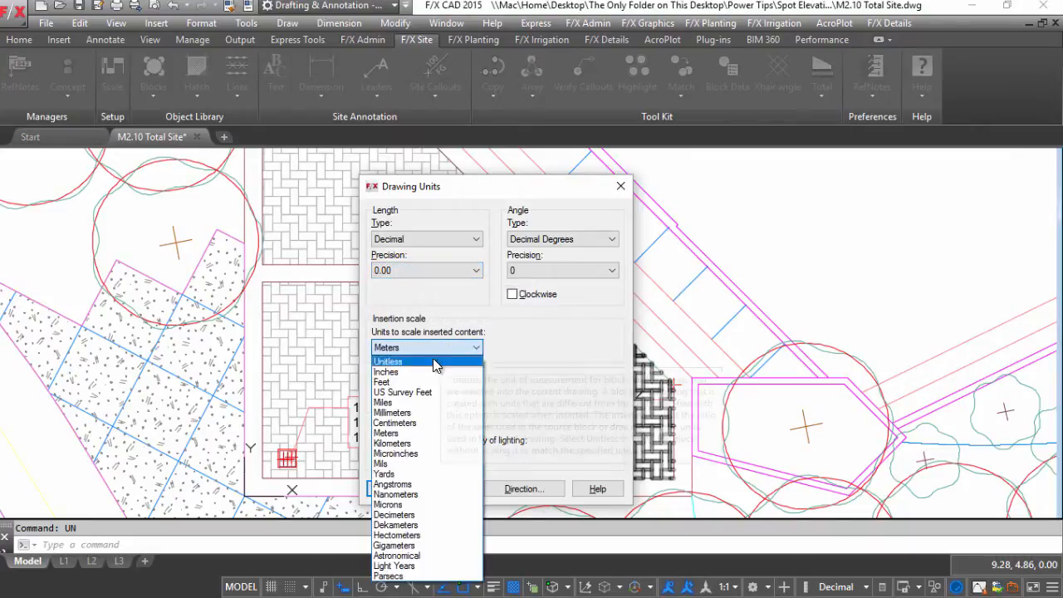
left_click(475, 269)
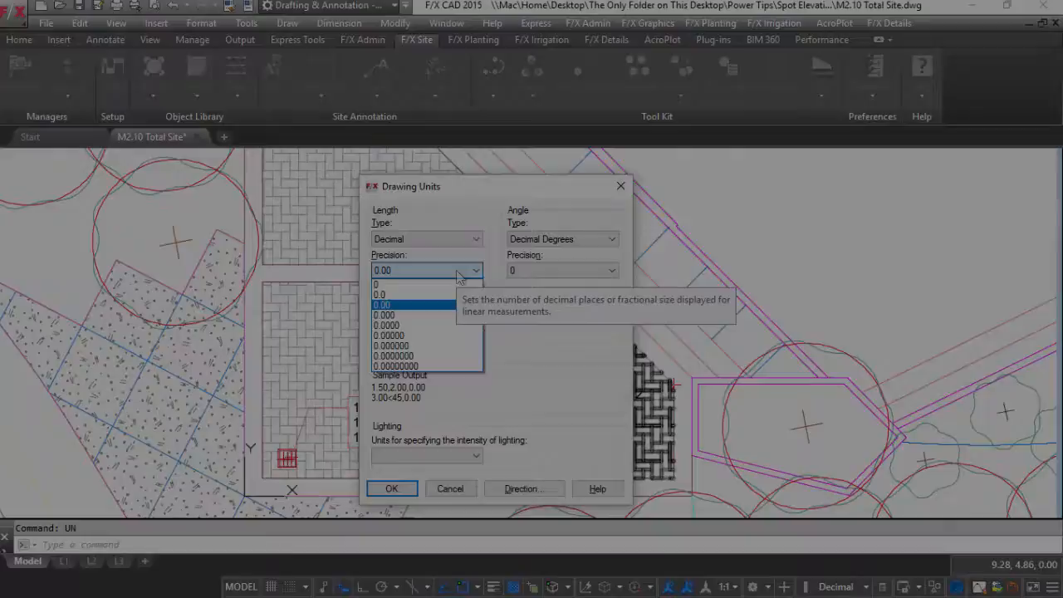
left_click(392, 488)
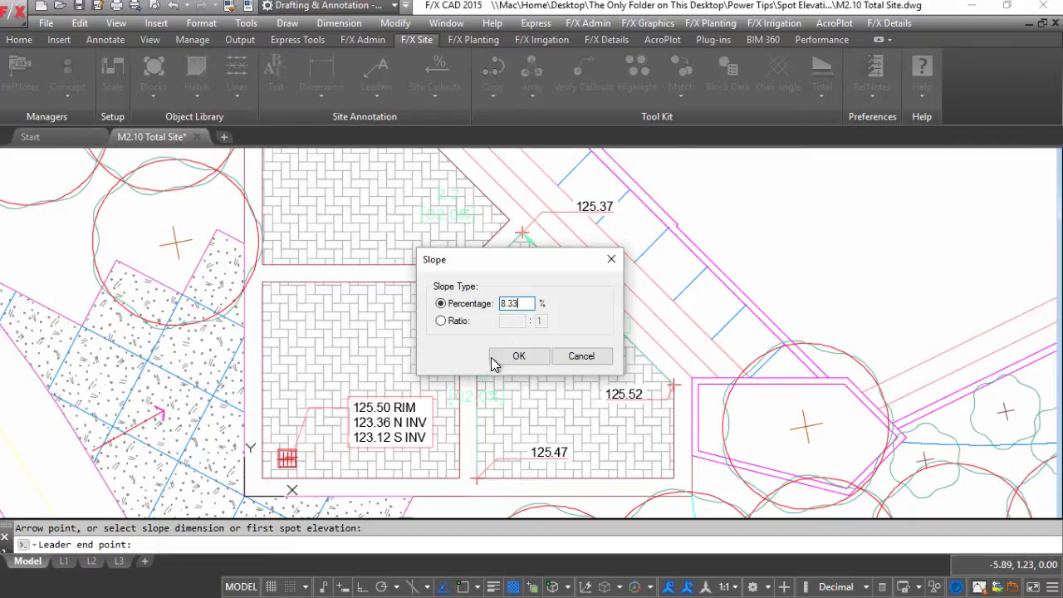
Step: Place a 6.33% slope callout, then 12:1 and another ratio slope label on the paving
left_click(517, 356)
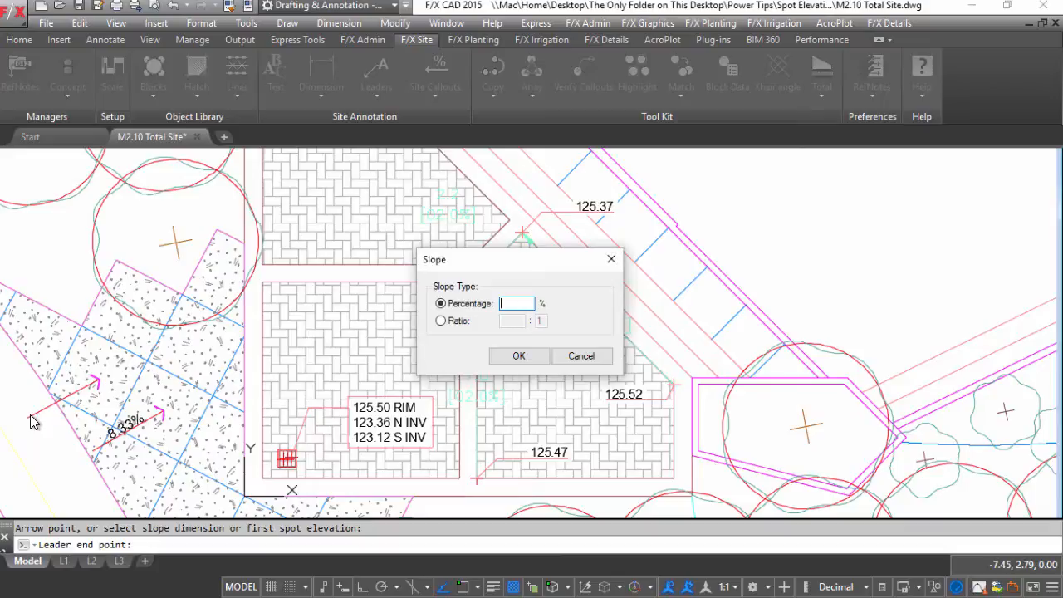
left_click(441, 321)
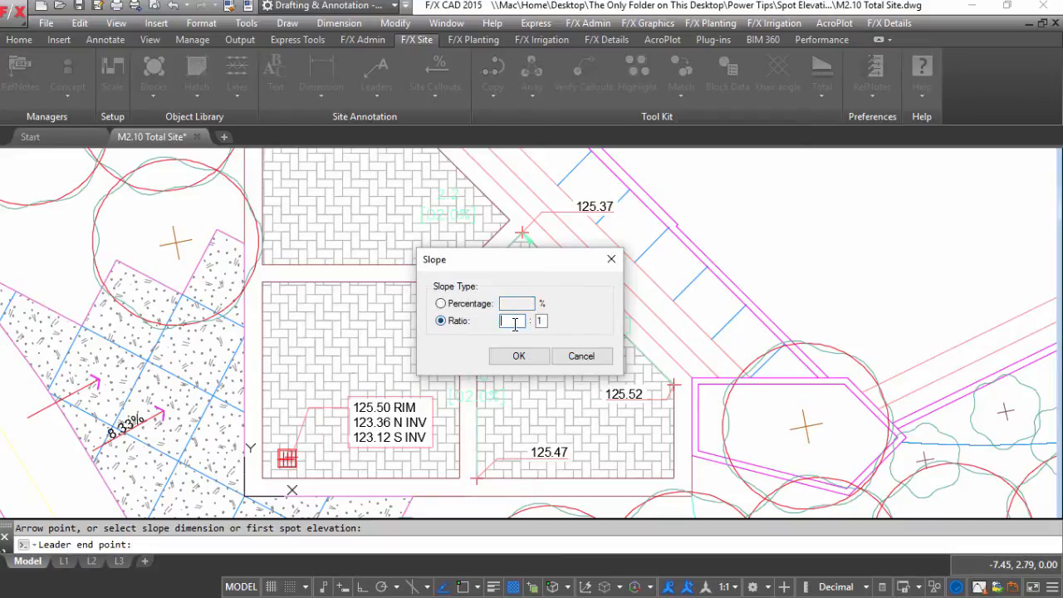
left_click(518, 355)
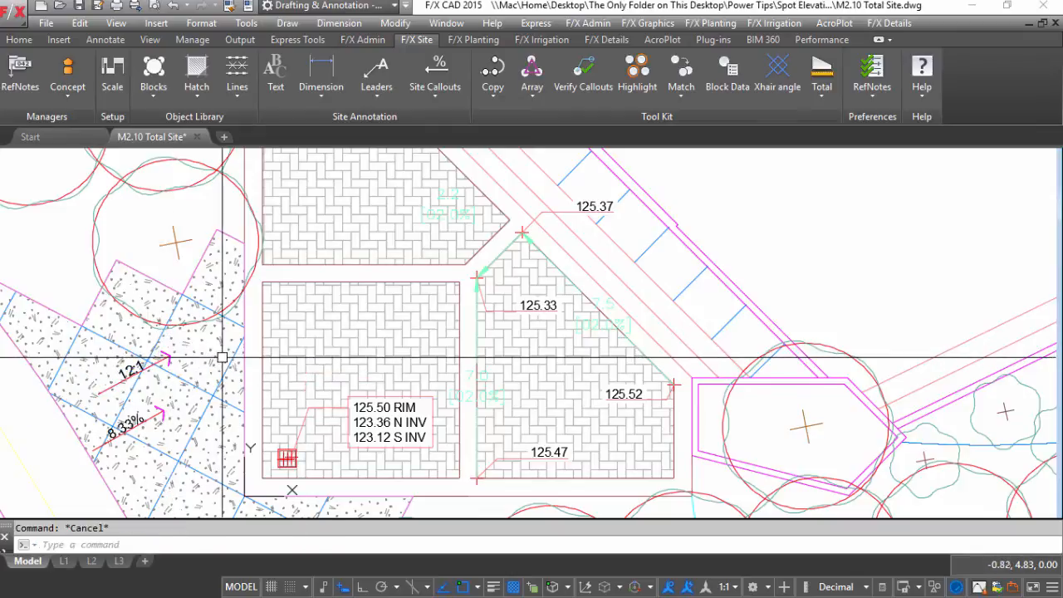
mouse_move(435, 74)
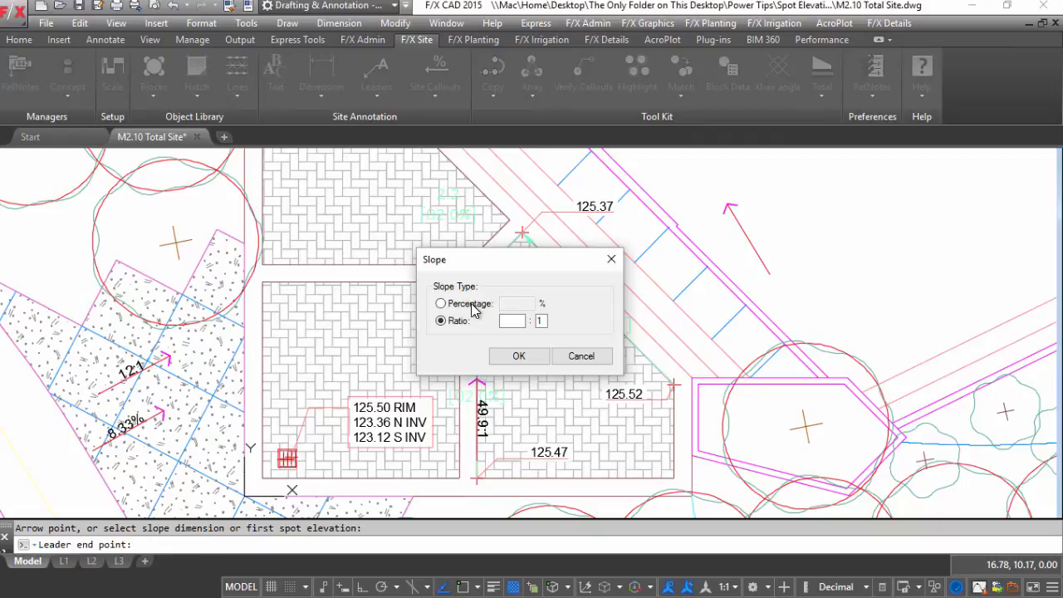
left_click(518, 355)
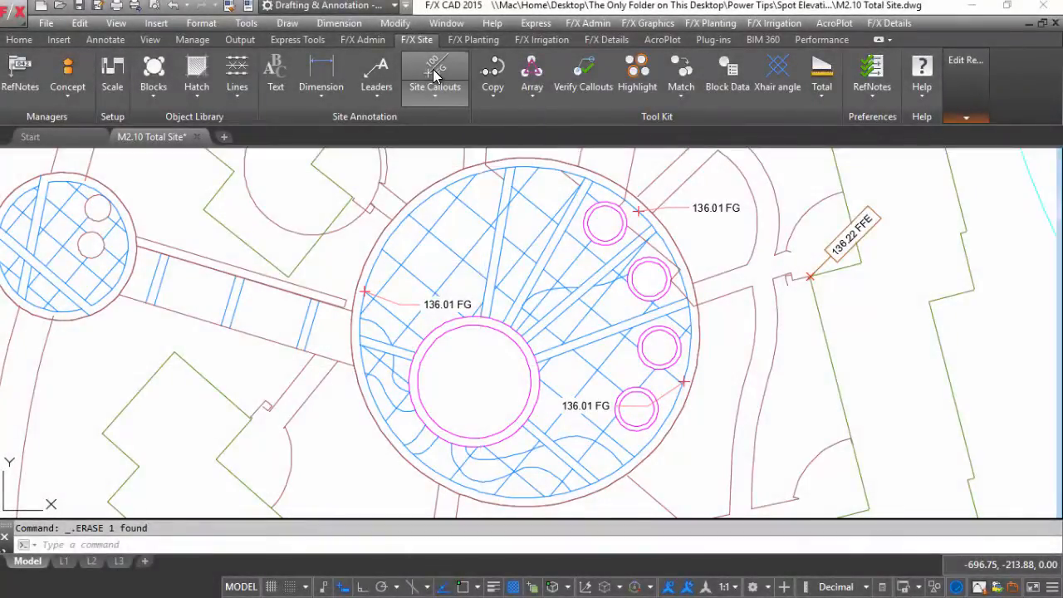
Step: Set up a 1.5% downward slope callout from the 136.22 FFE point
left_click(435, 74)
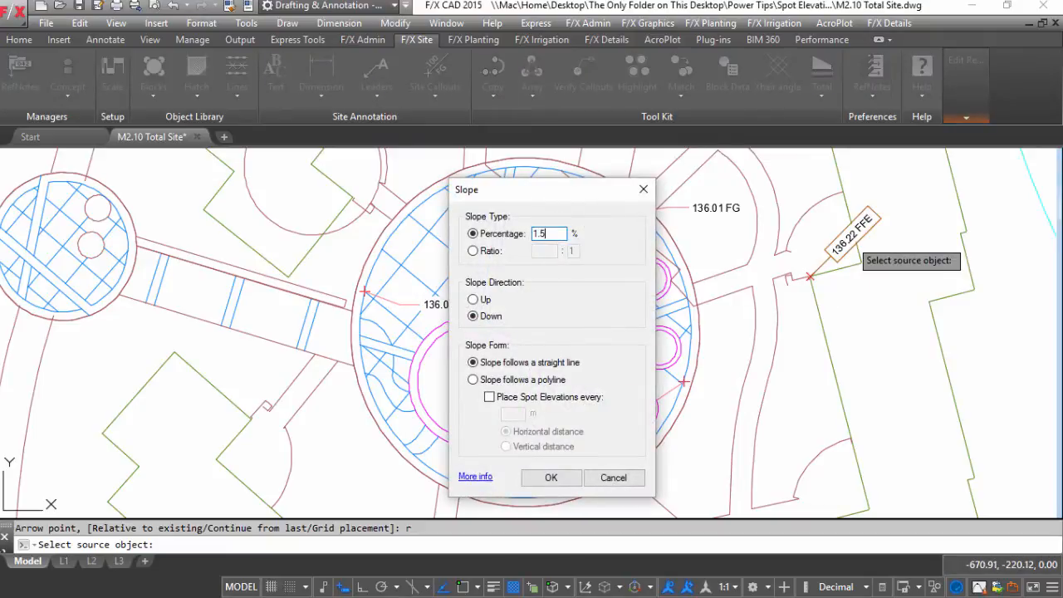
left_click(551, 478)
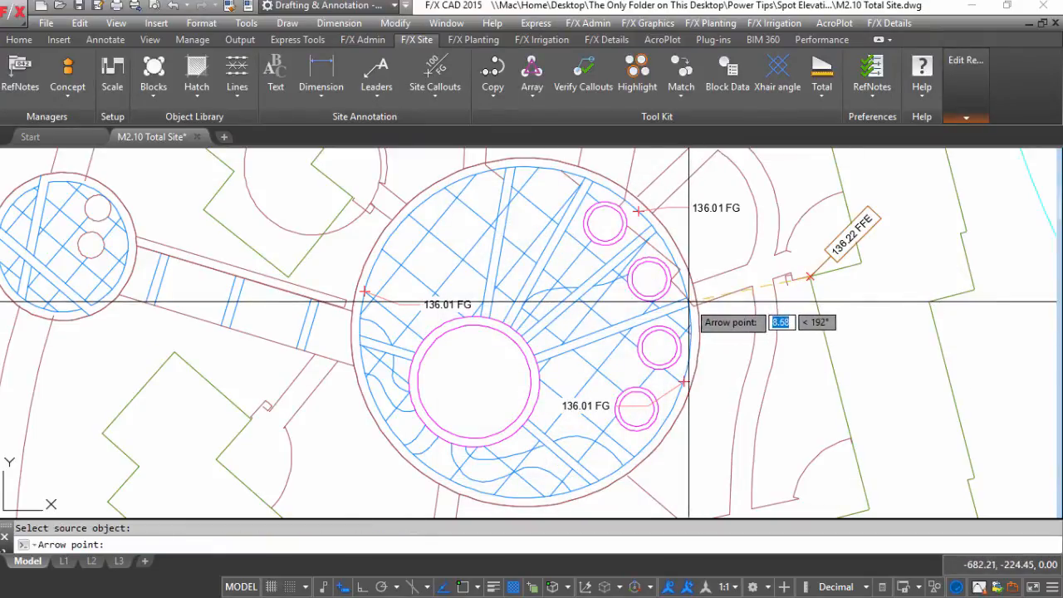